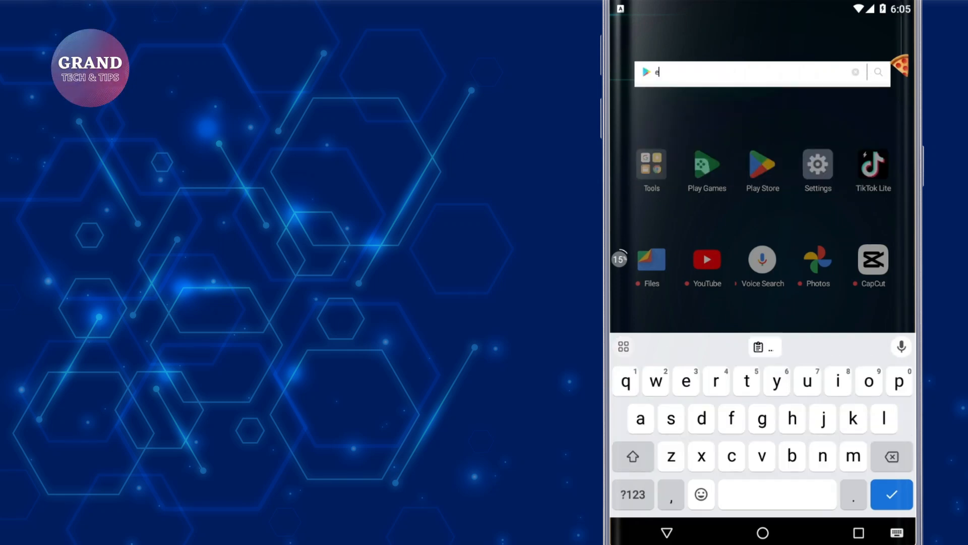
Step: Enter 'english to urdu?' in the search field and expand Gboard's extra features panel
type("nglish to urd")
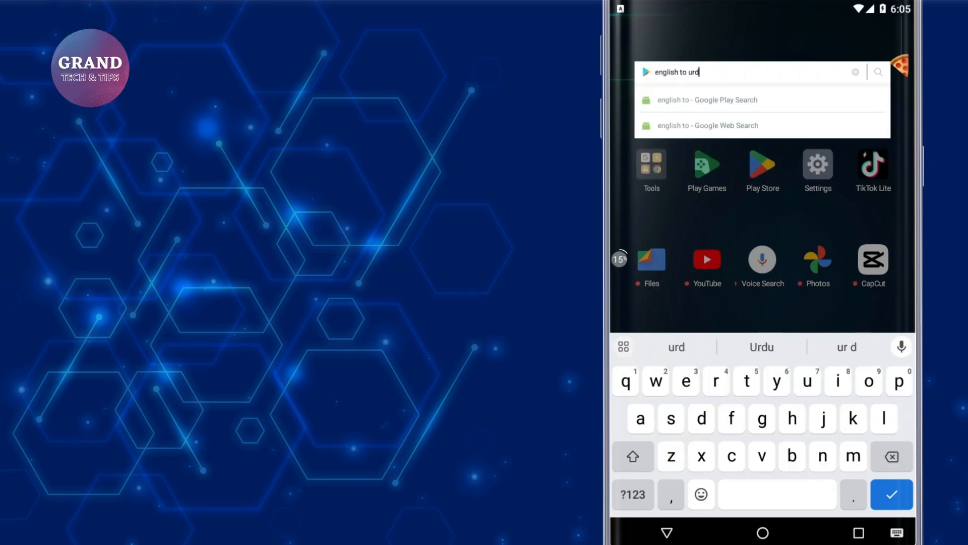
type("u?")
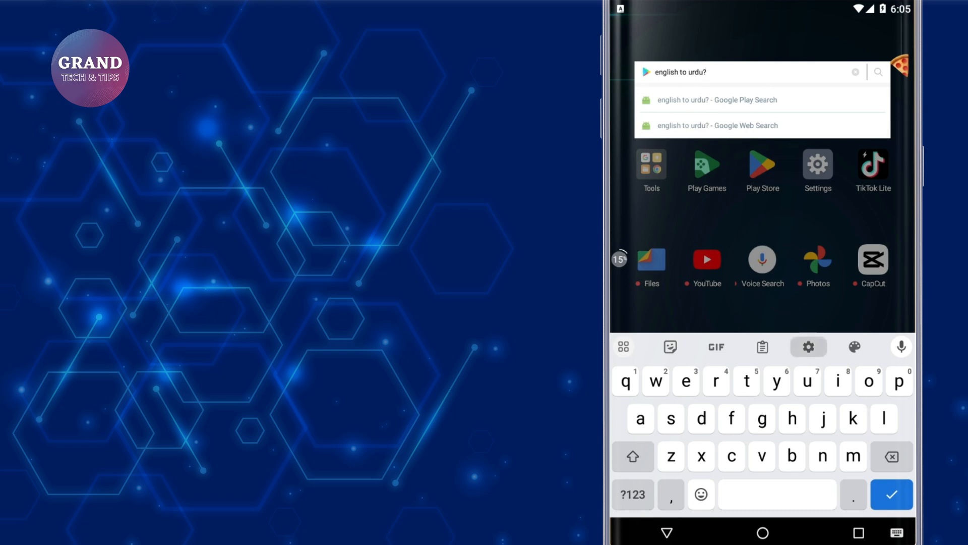
left_click(808, 346)
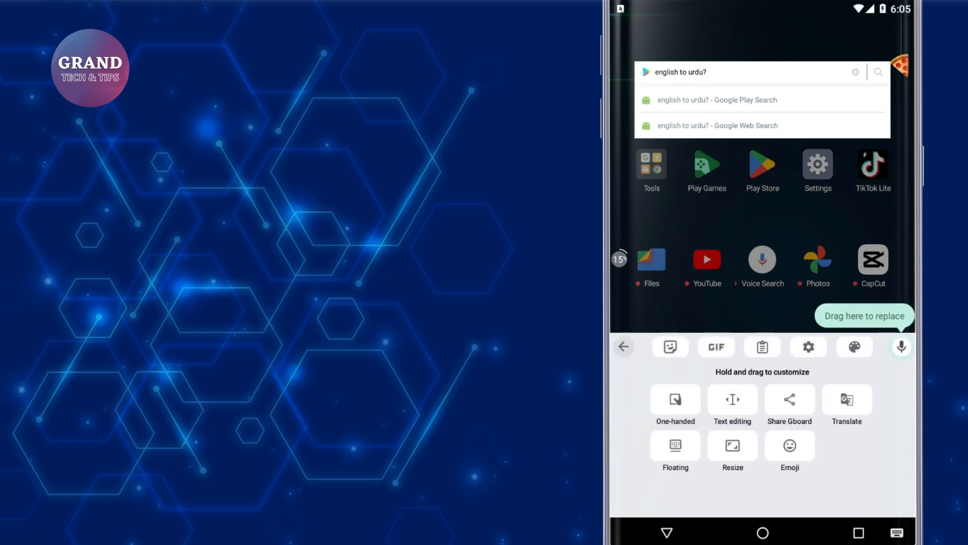
Step: Go through Gboard Settings to Languages and start adding a keyboard
left_click(808, 346)
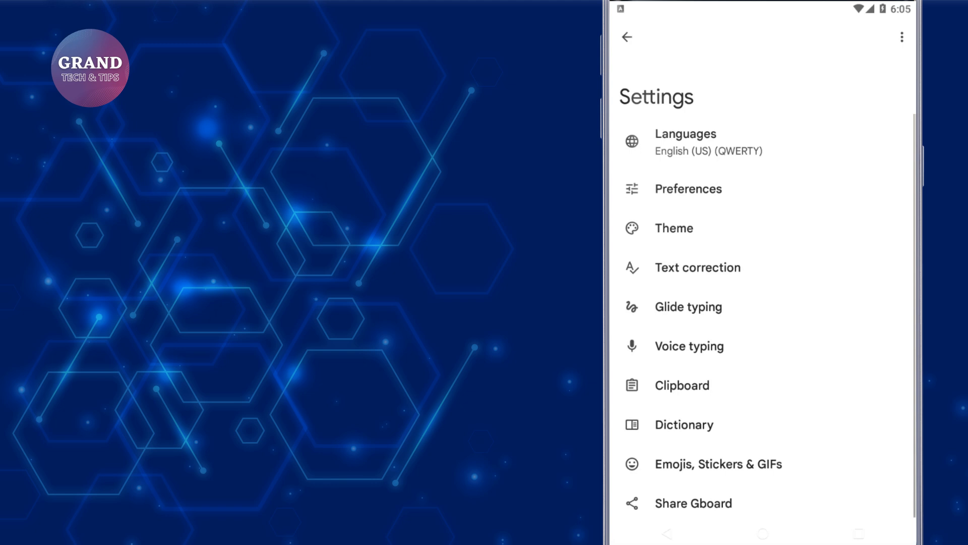
left_click(710, 141)
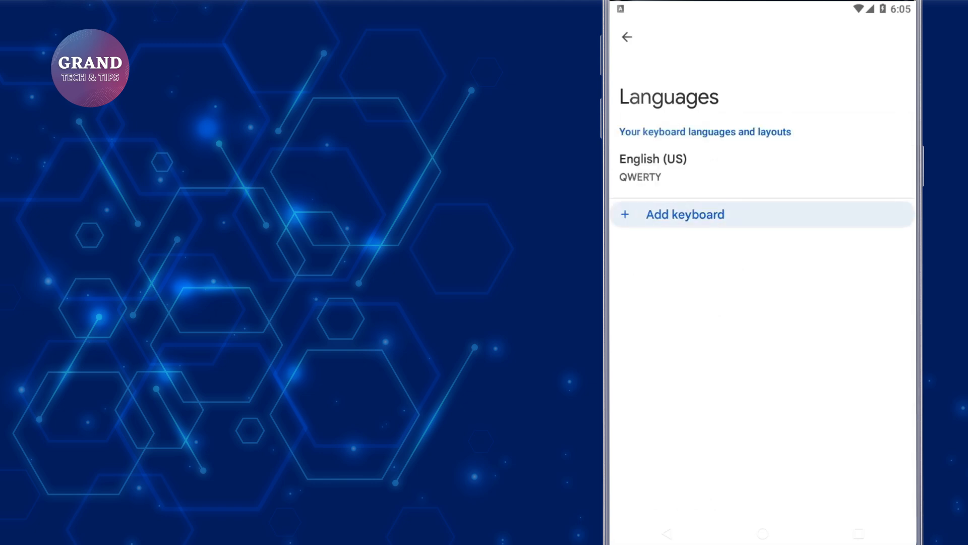
left_click(684, 214)
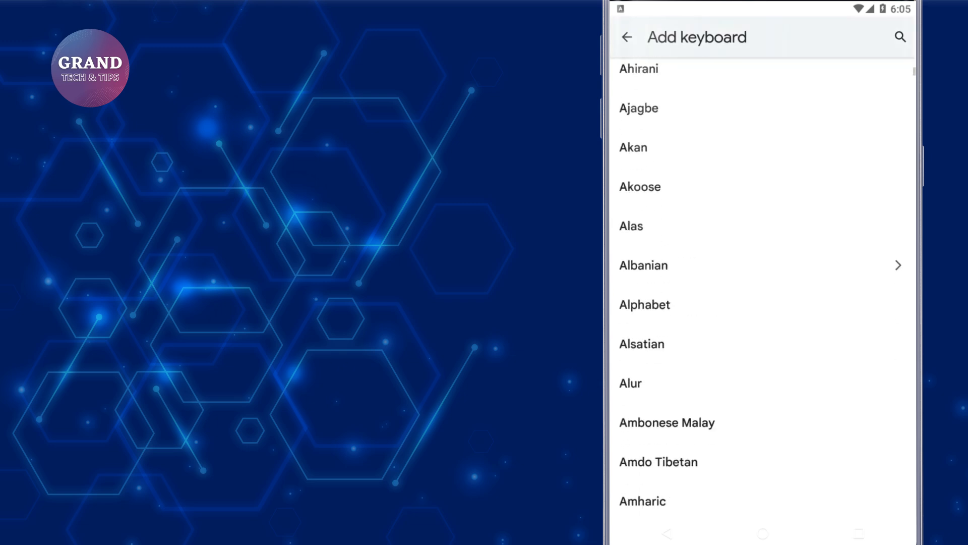
Step: Search 'urdu' and choose Urdu (Pakistan) as the language to add
scroll("up", 3)
type("u")
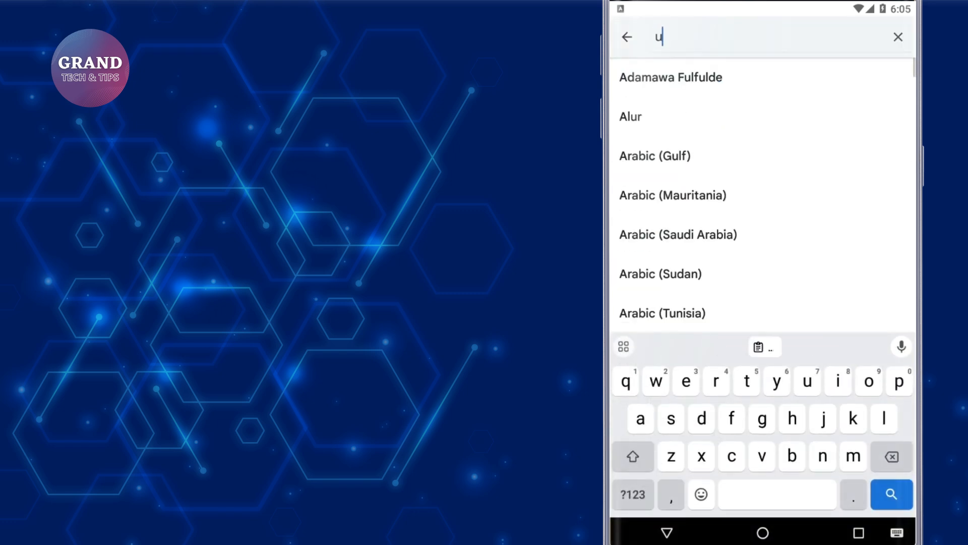
type("rdu")
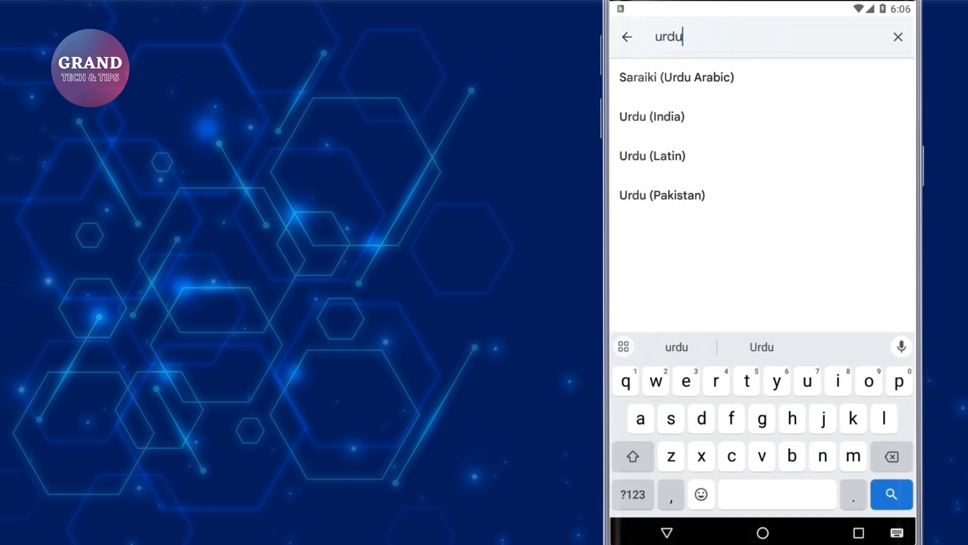
left_click(662, 195)
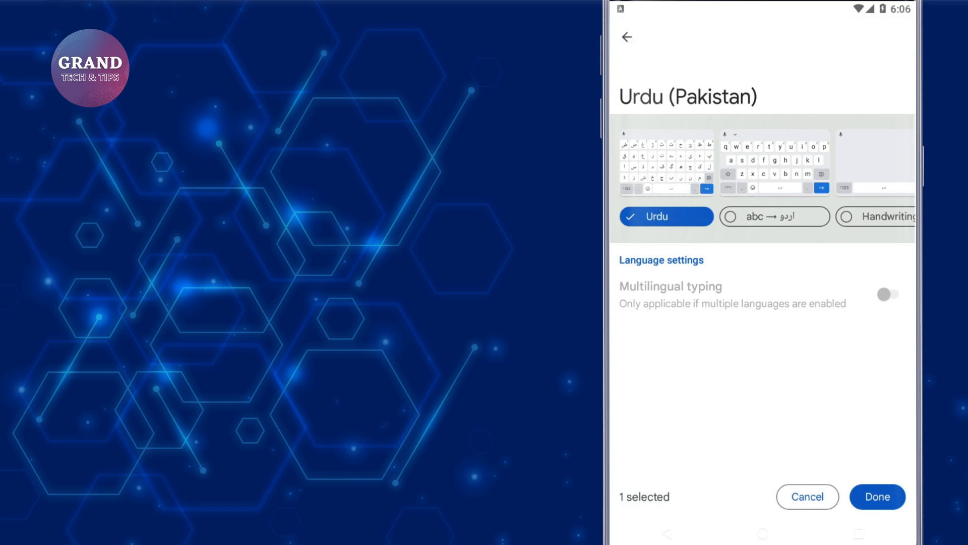
Step: Enable the abc → اردو and Handwriting layouts alongside Urdu and confirm Done
left_click(774, 216)
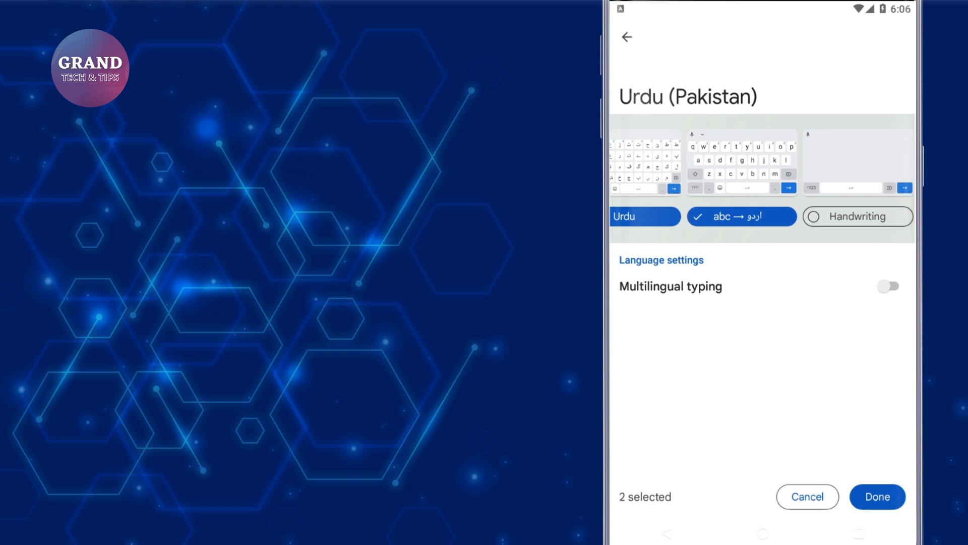
left_click(857, 216)
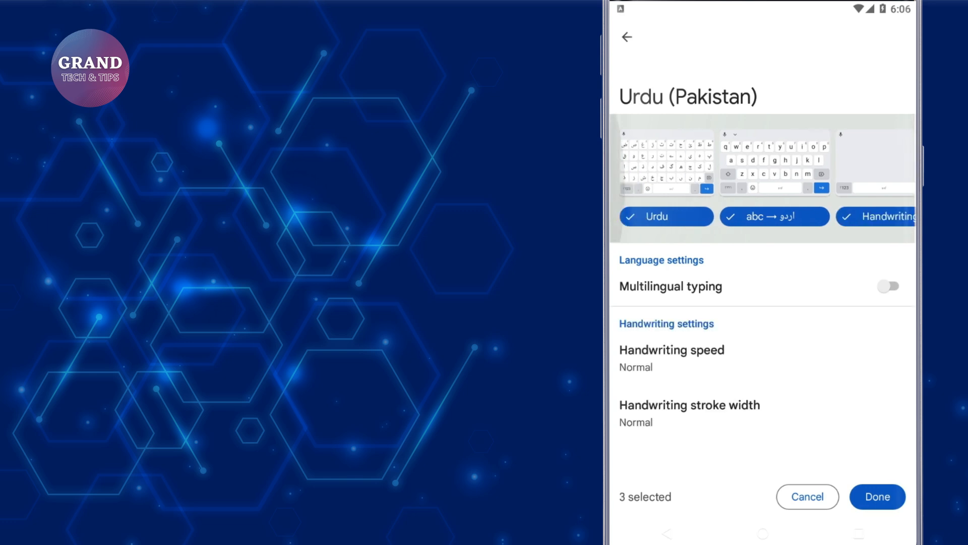
left_click(877, 496)
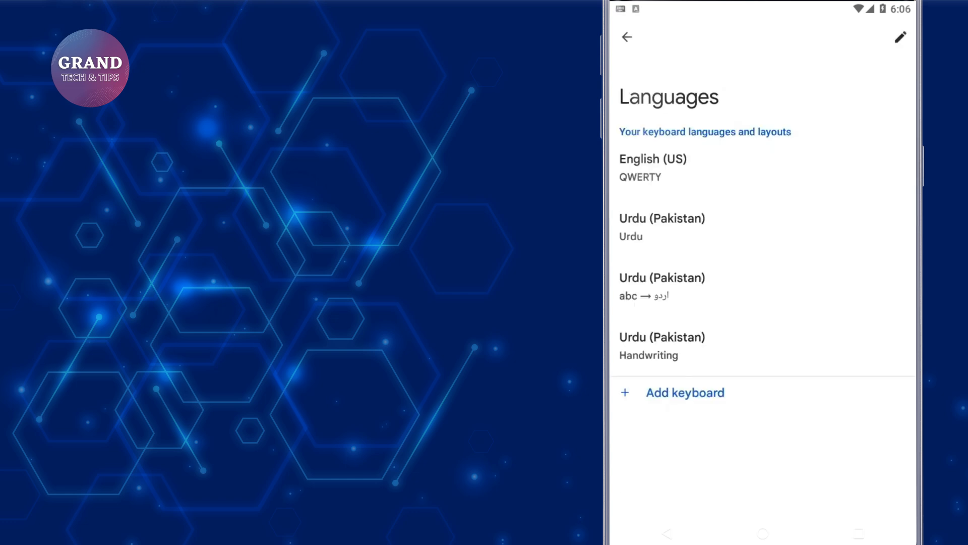